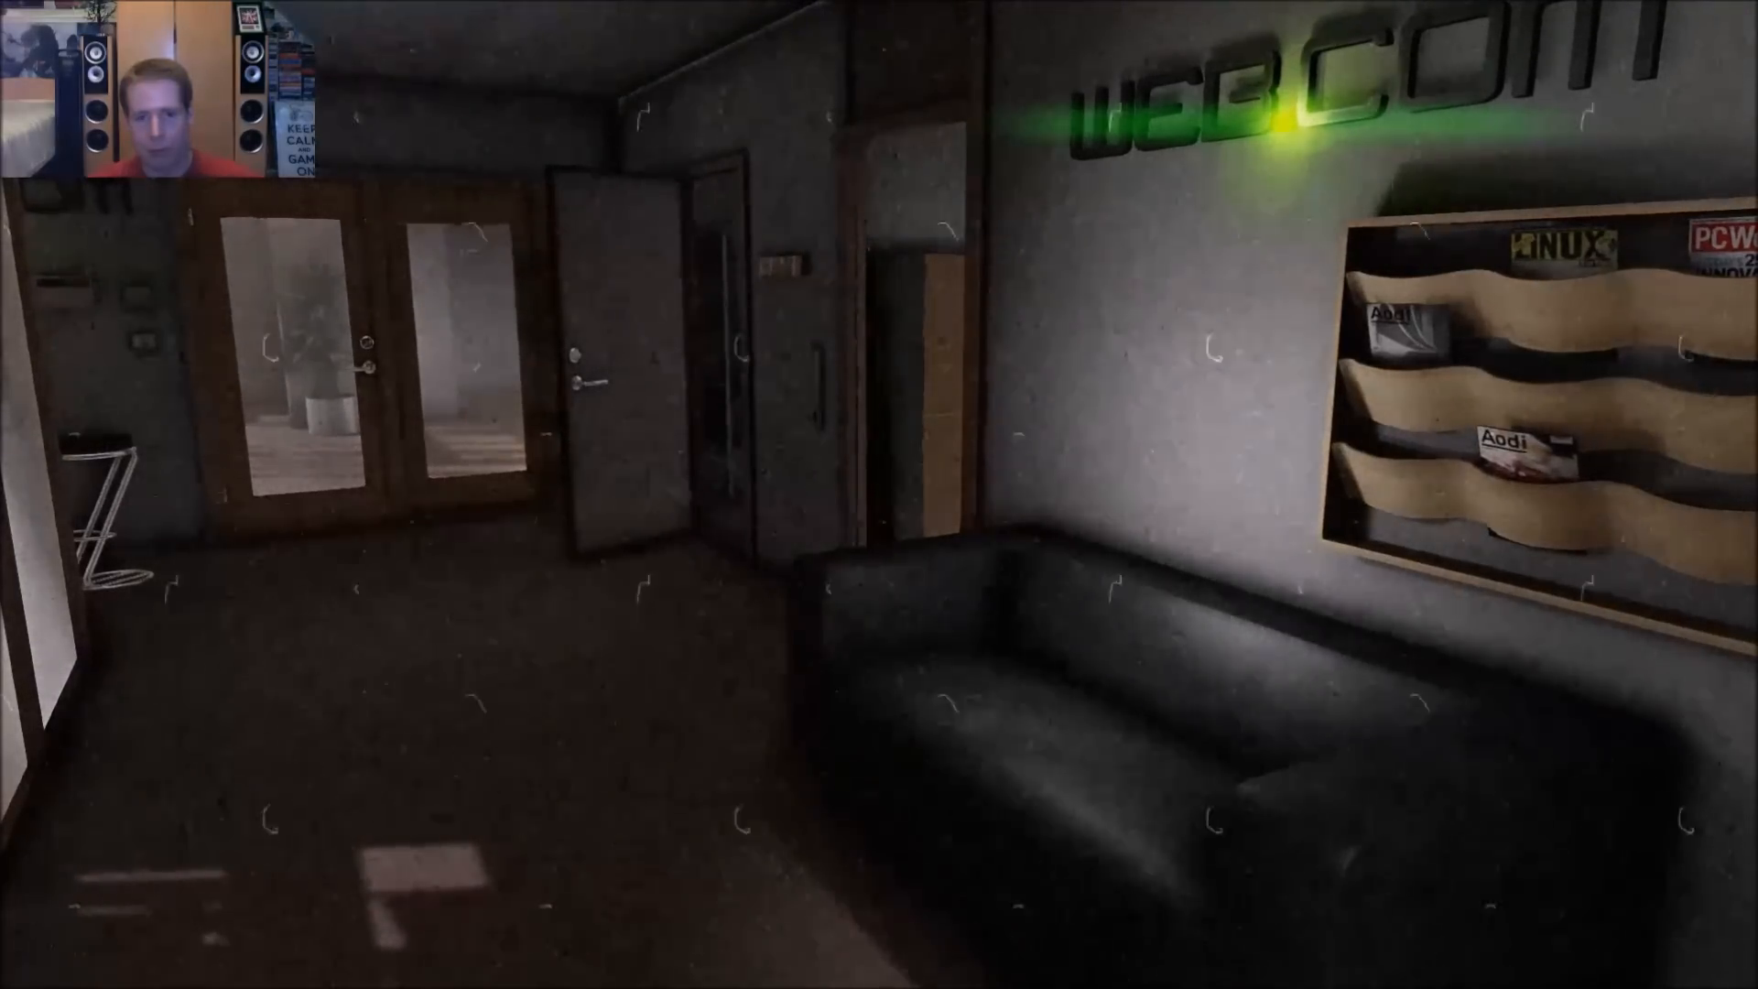
mouse_move(879, 494)
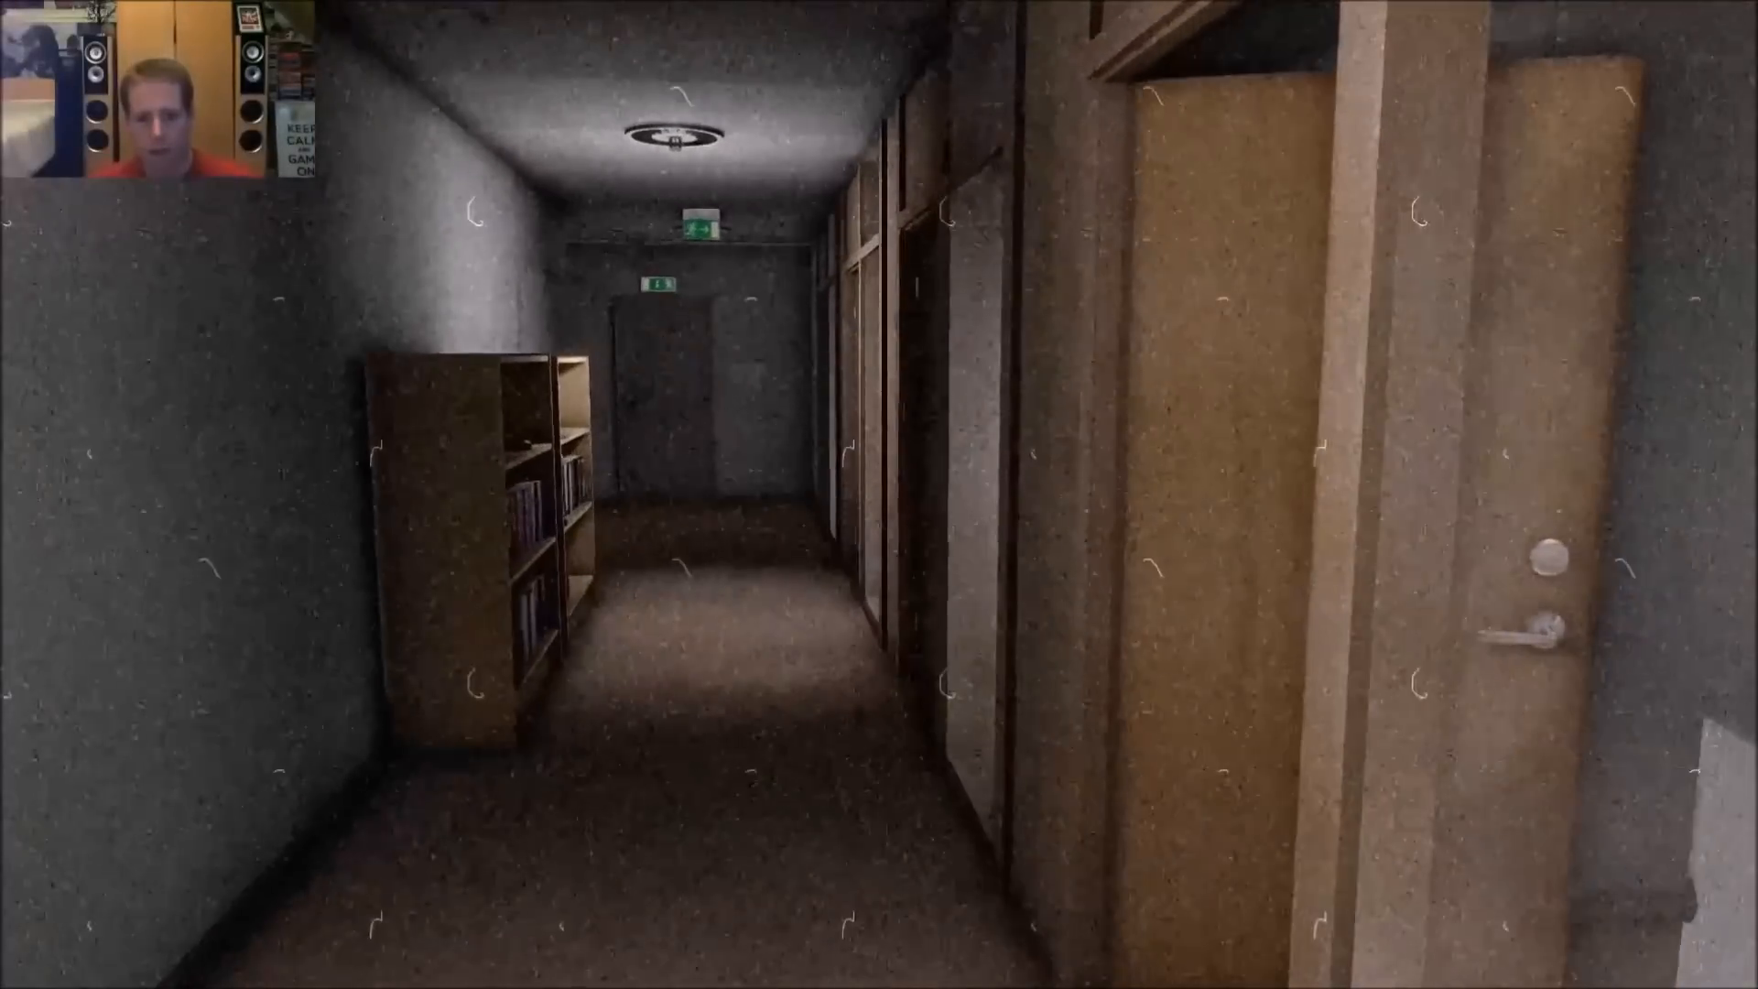
key("w")
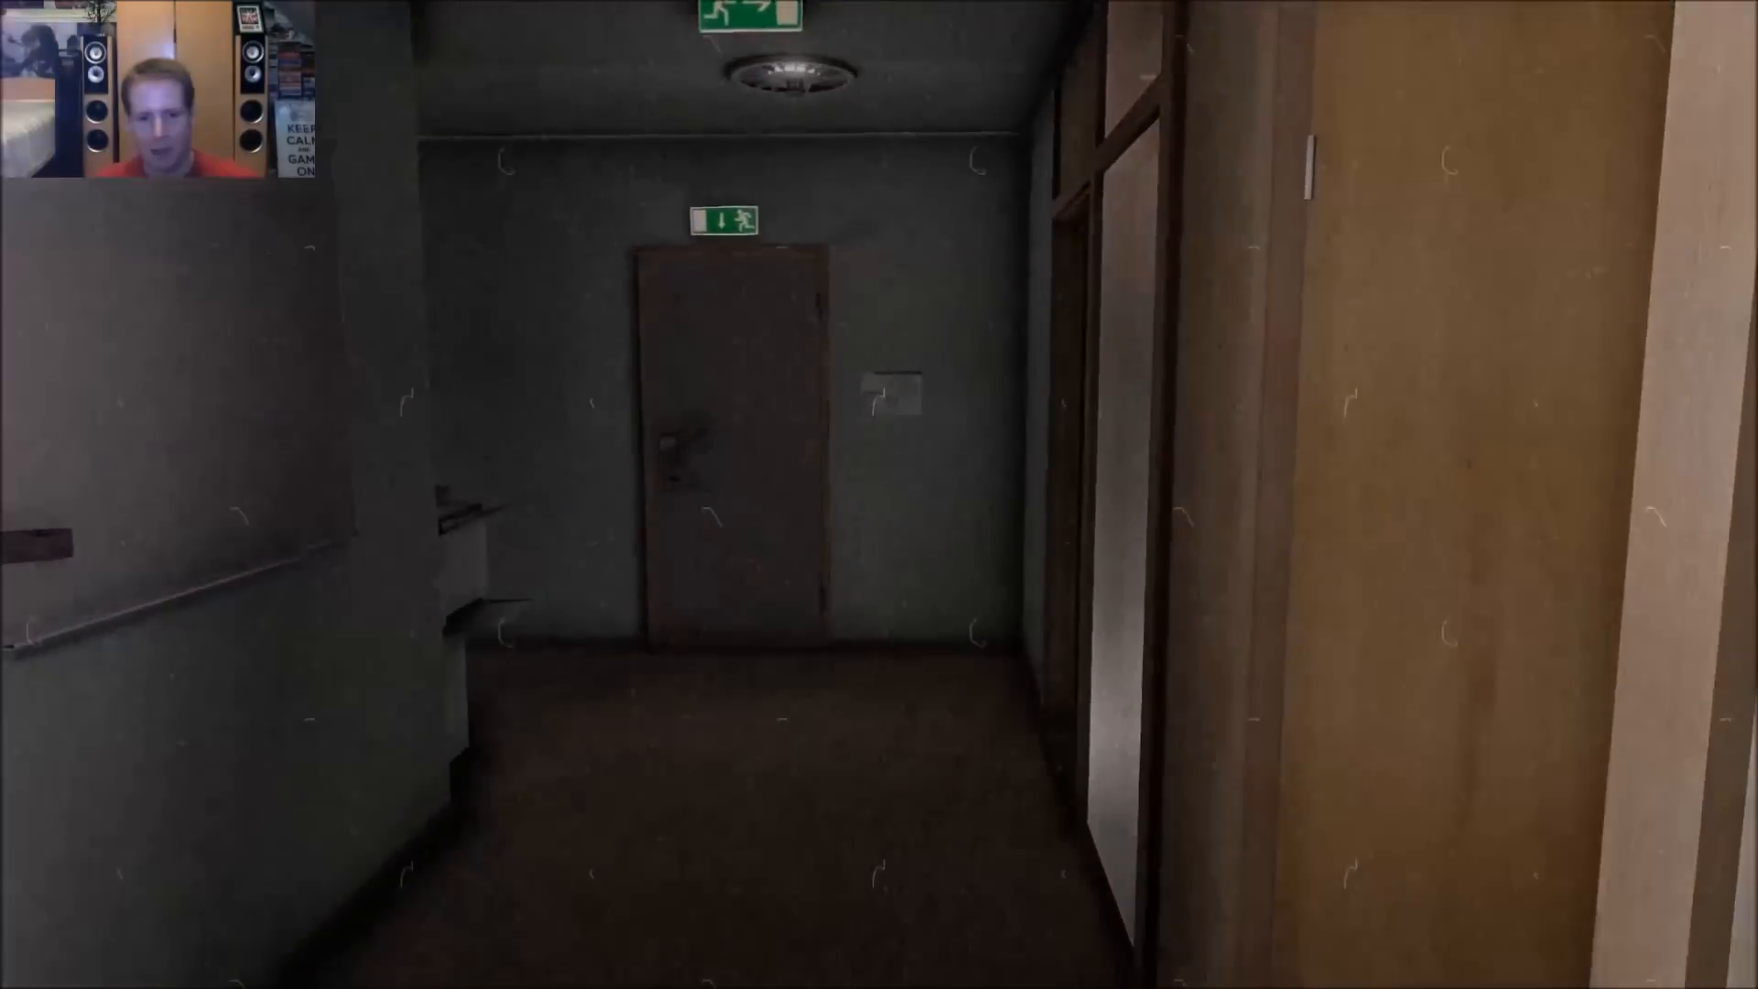
key("w")
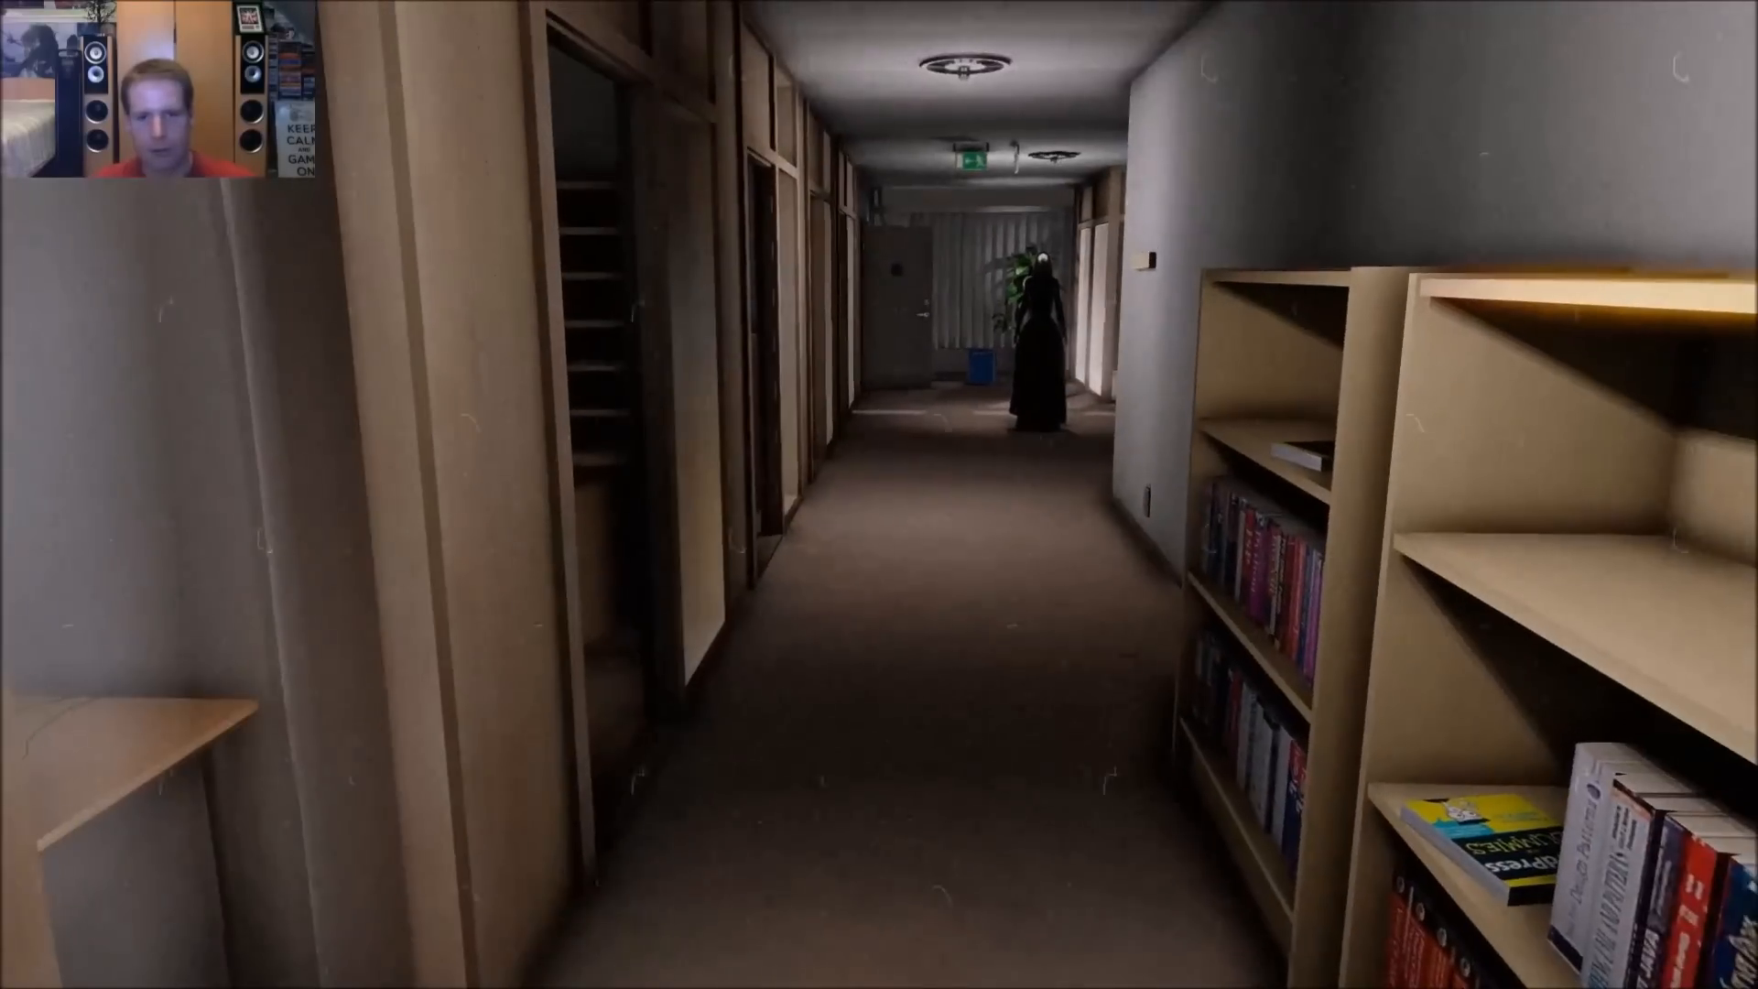
key("w")
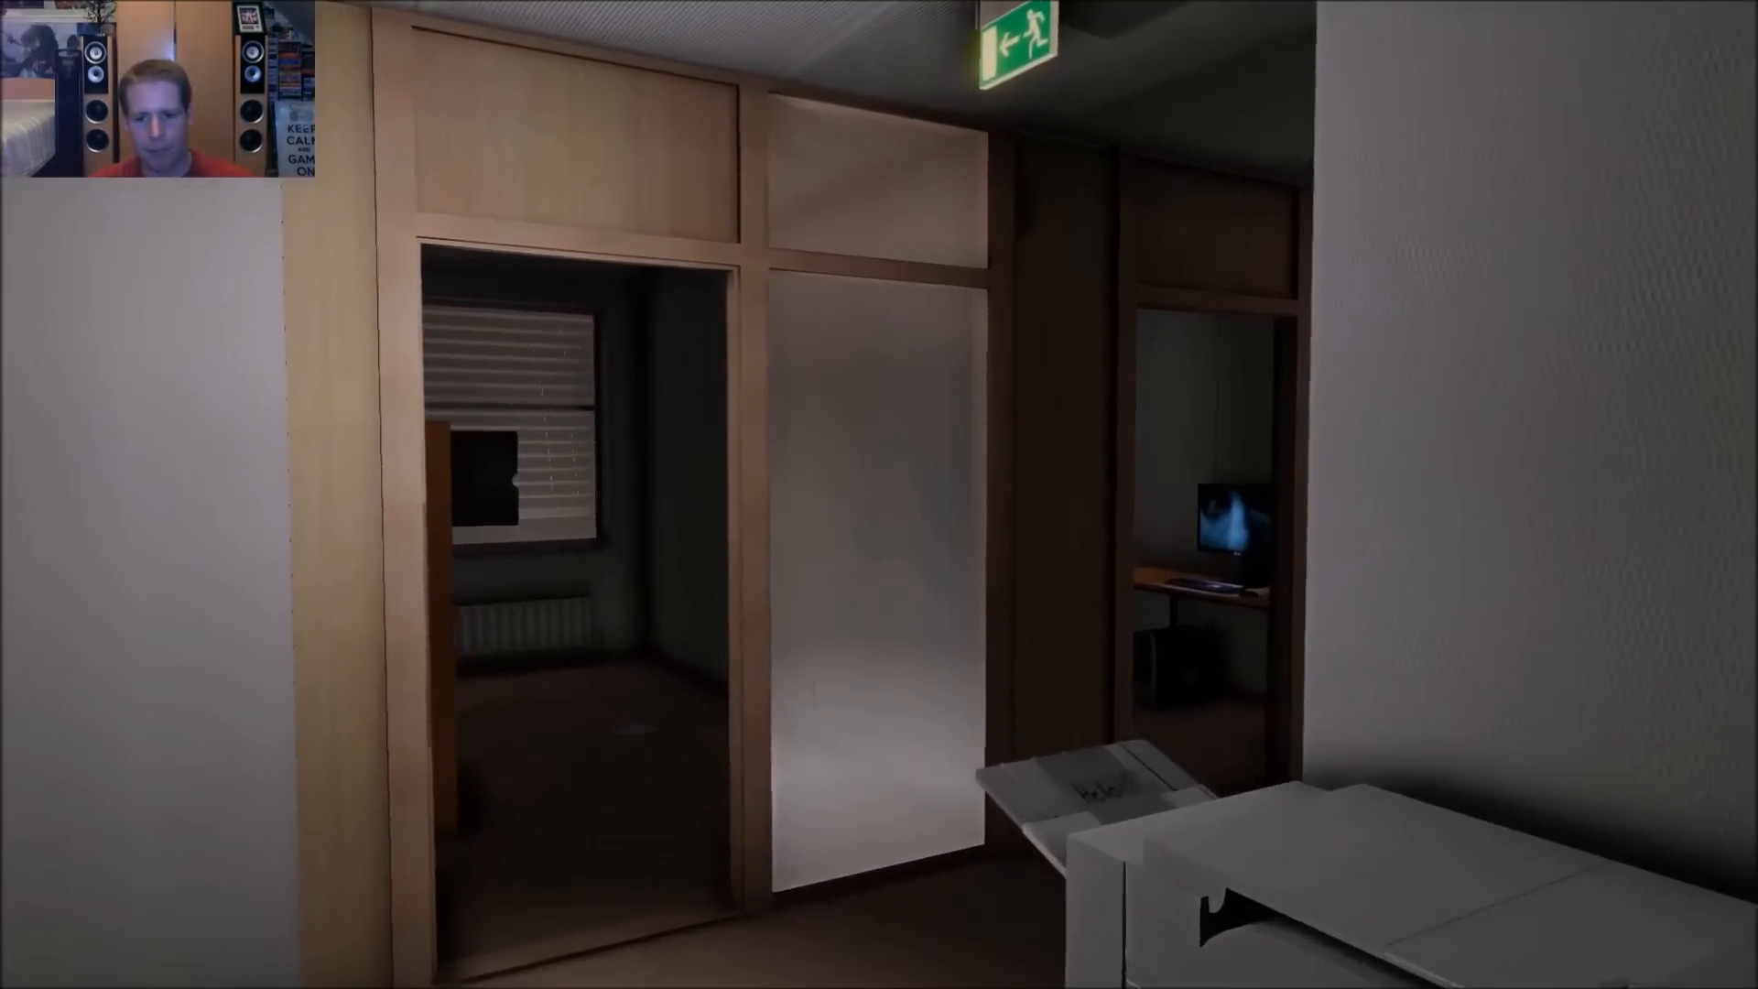
mouse_move(879, 494)
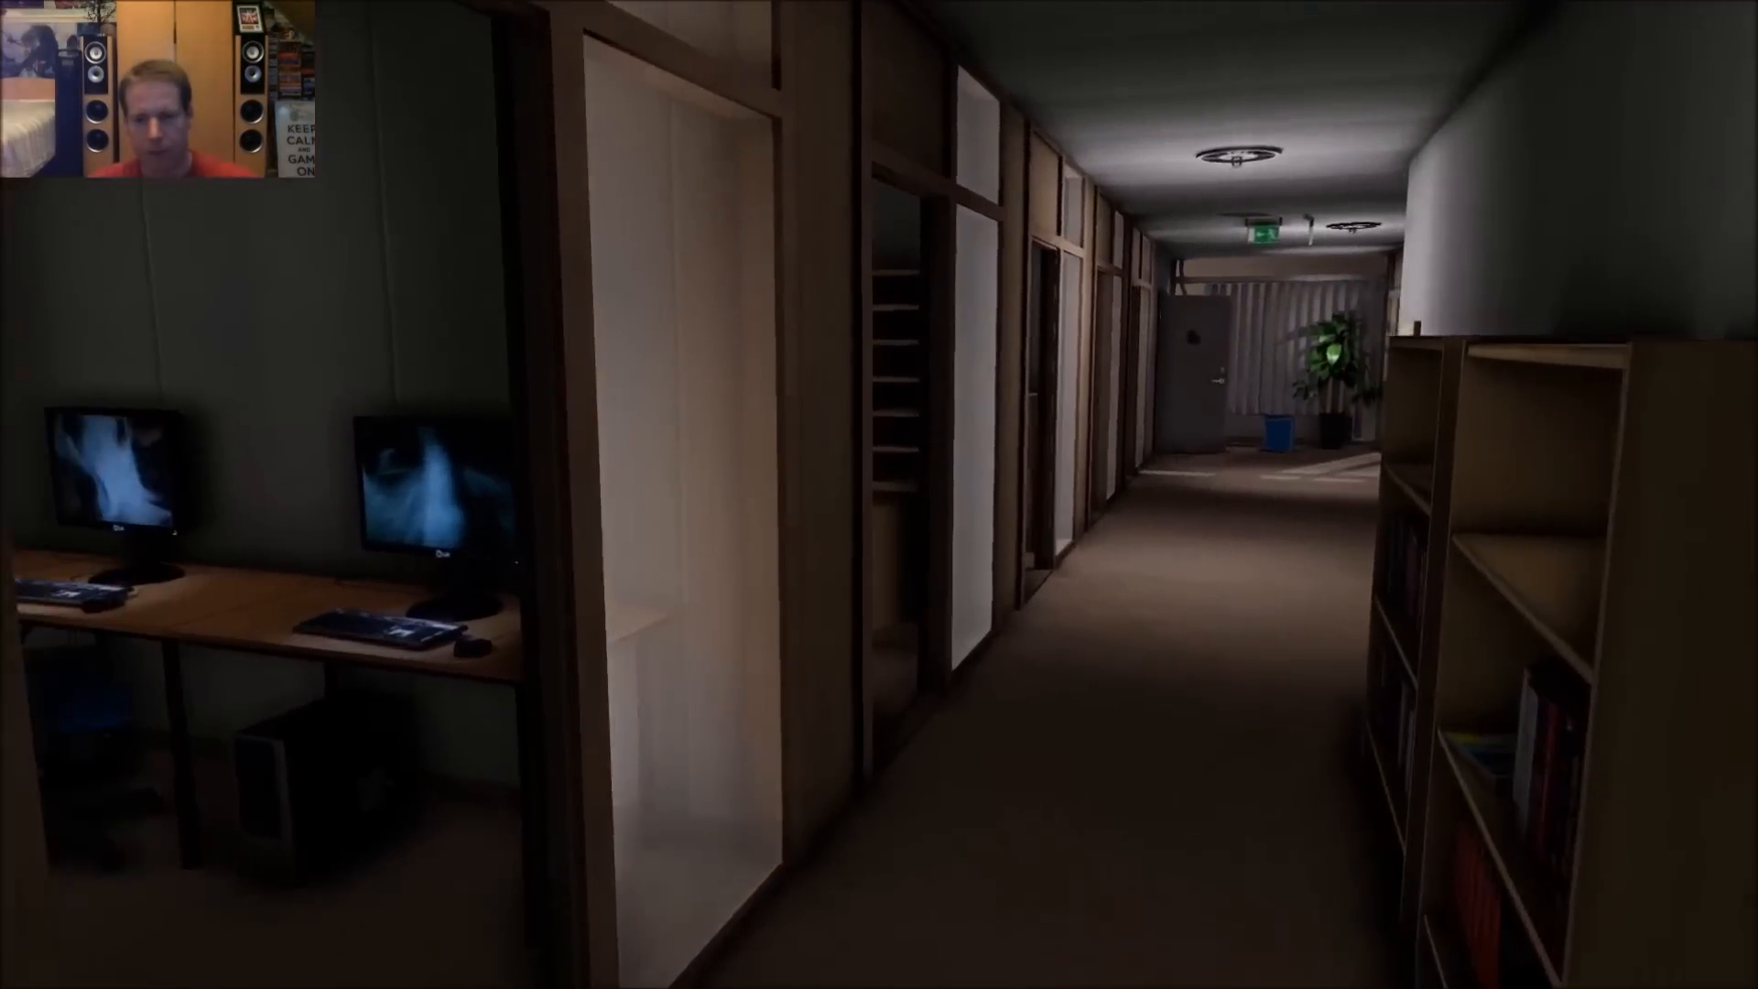